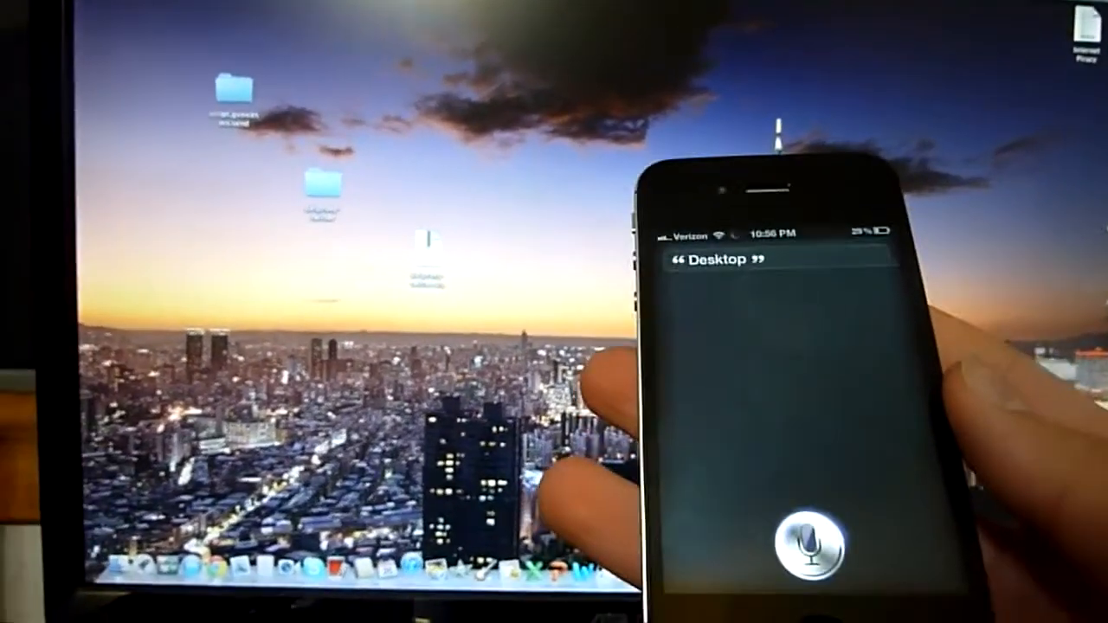
{"action": "type", "text": "Computer iTunes open"}
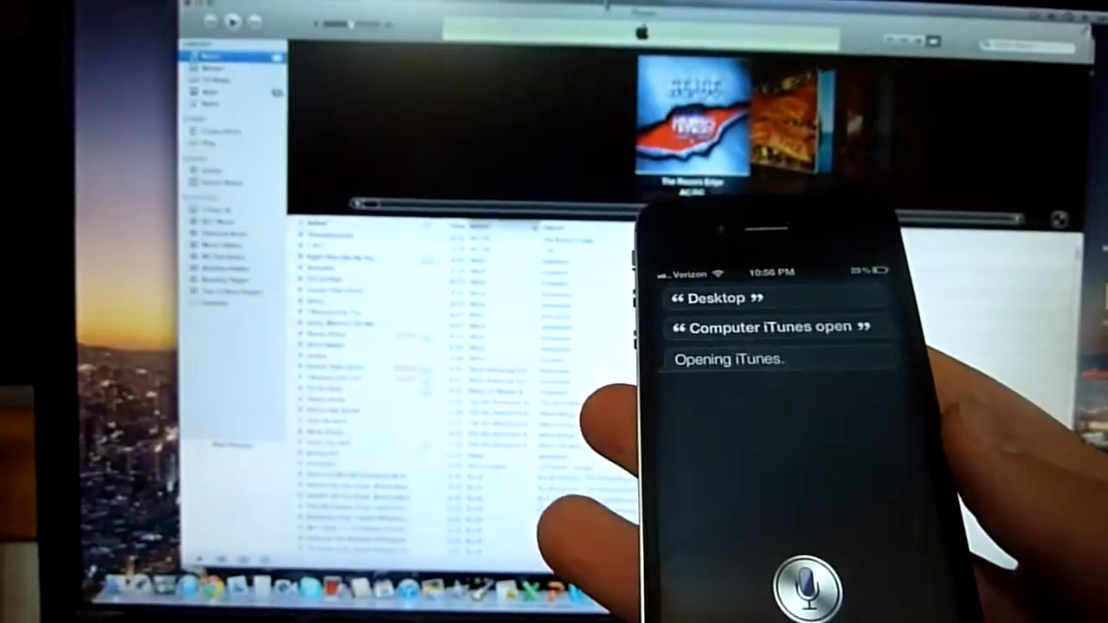